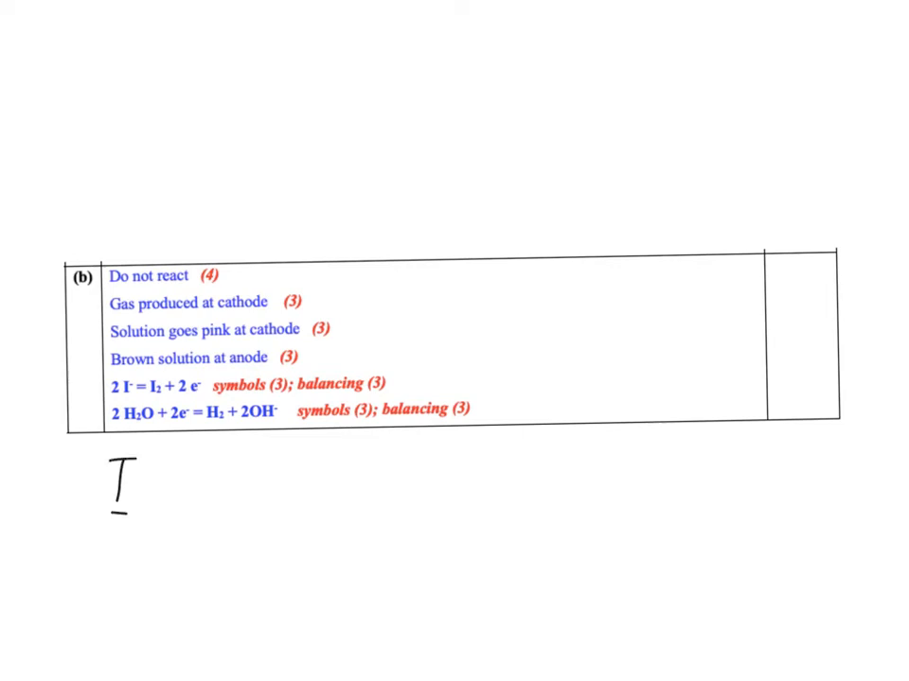
# - Handwrite 'I⁻ = ½ I₂ + e⁻' below the table, then 'H₂O + e⁻ = ½ H₂' beneath it
pyautogui.moveTo(166, 469); pyautogui.dragTo(193, 489)
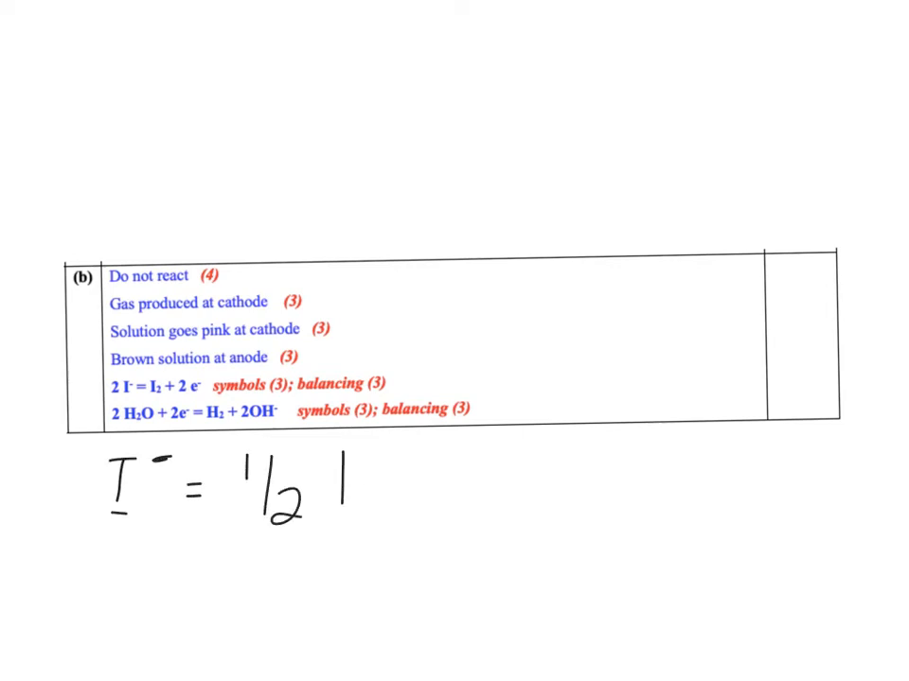
pyautogui.write('I2 + e-')
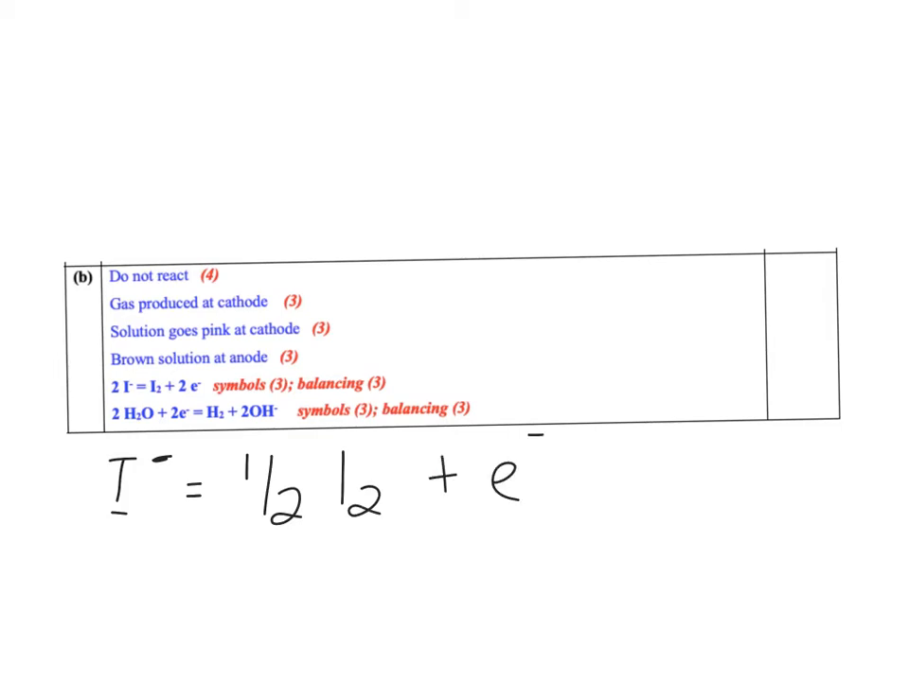
pyautogui.write('H2O + e-')
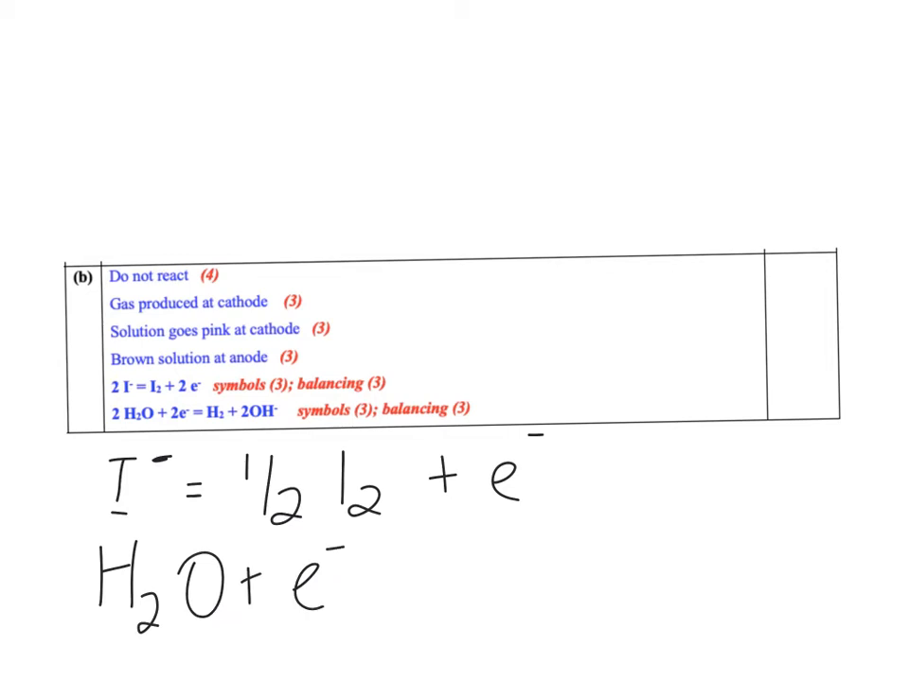
pyautogui.write('= 1/2')
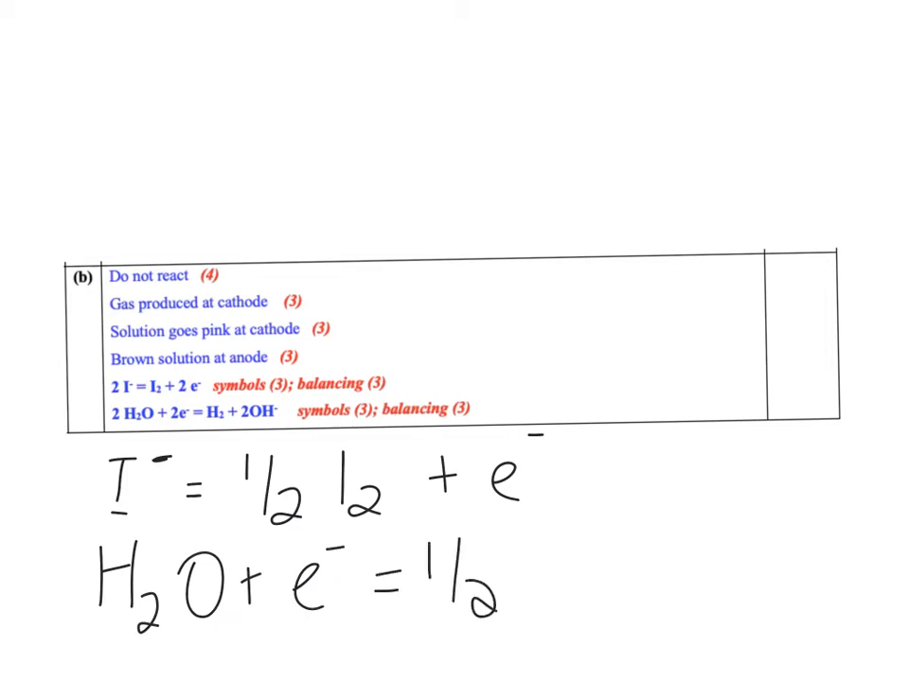
pyautogui.write('H₂ +')
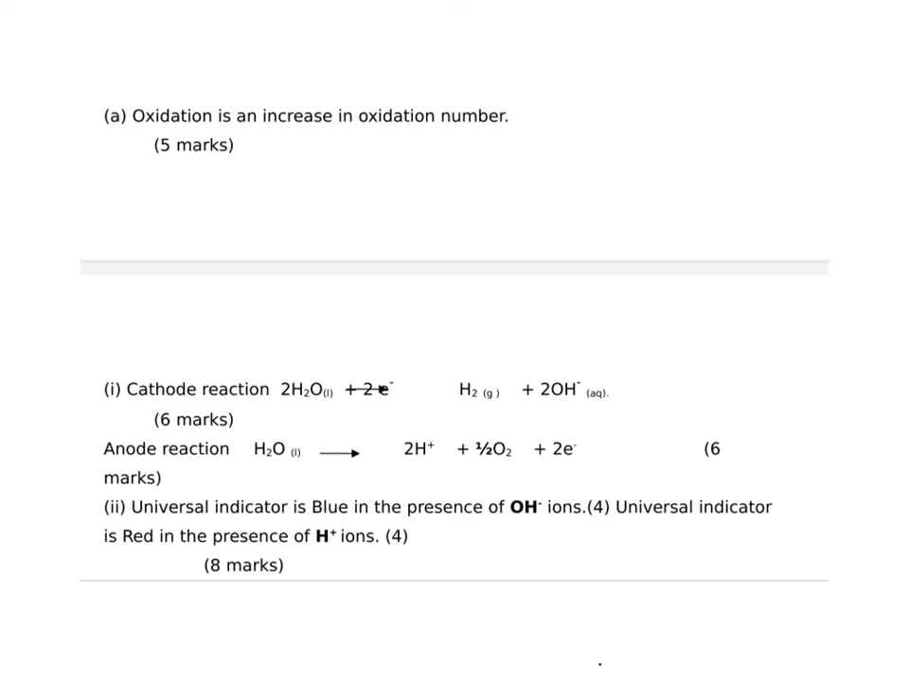
# - Draw an arrow from '2H₂O + 2e⁻' to H₂ in the cathode reaction
pyautogui.moveTo(402, 390); pyautogui.dragTo(444, 392)
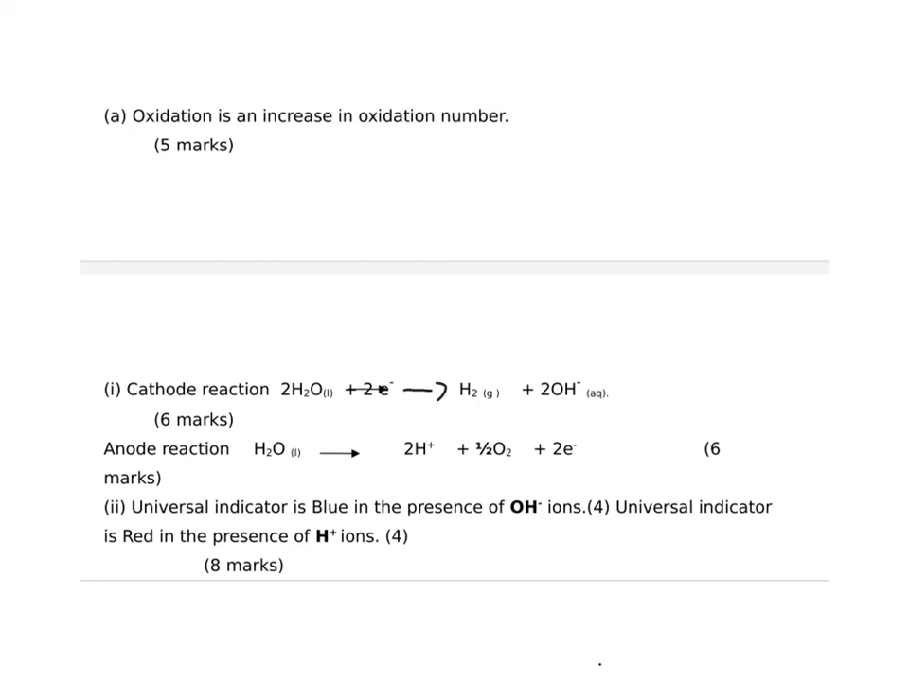